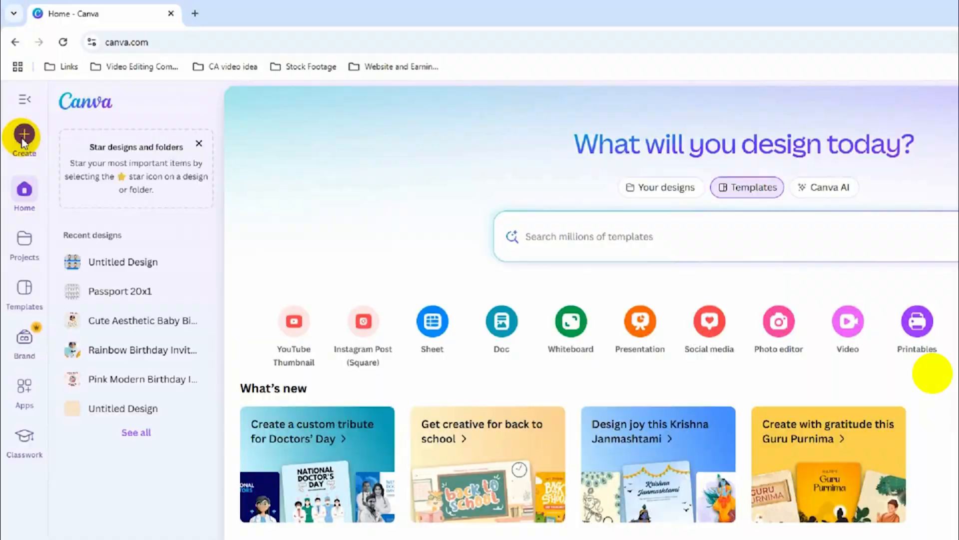
Step: Create a new custom-size design 6 inches wide by 4 inches tall
click(23, 132)
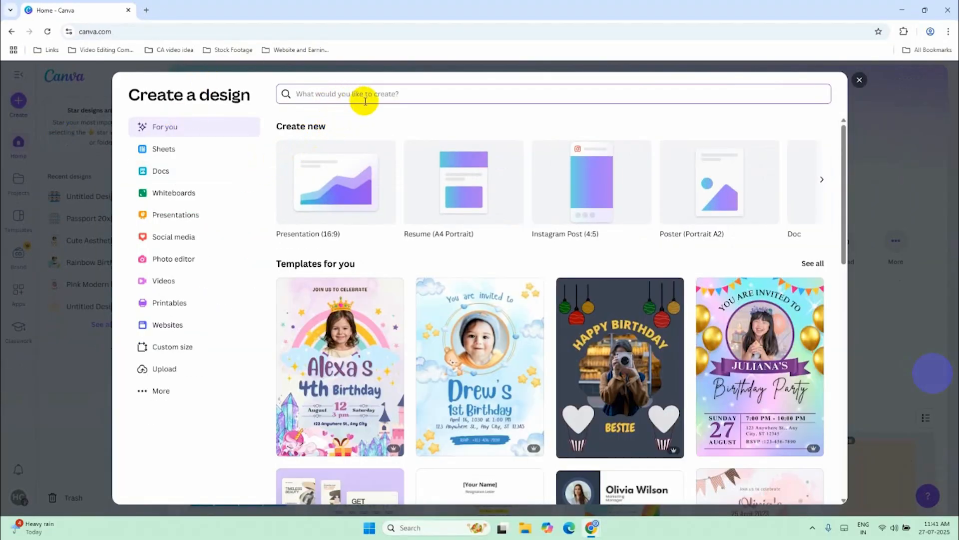
text(A4)
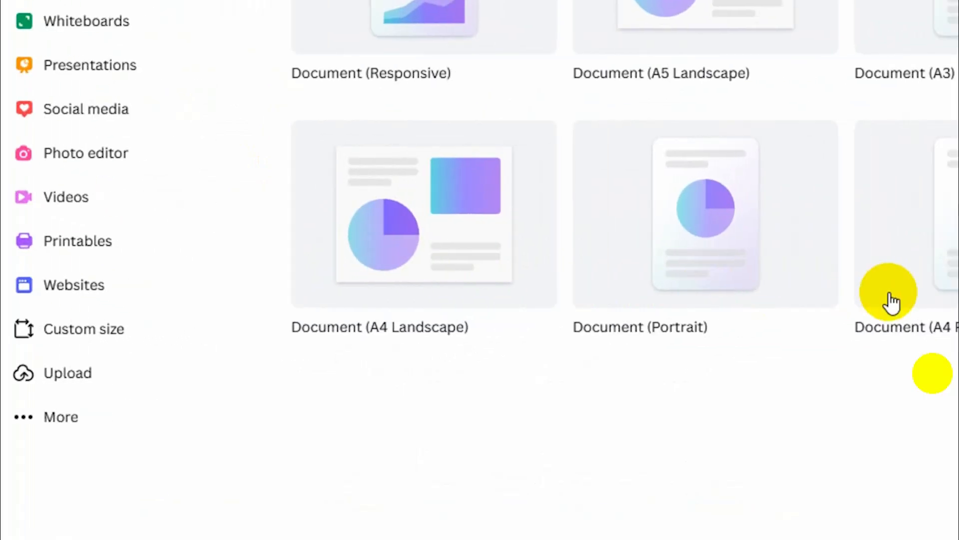
text(A4)
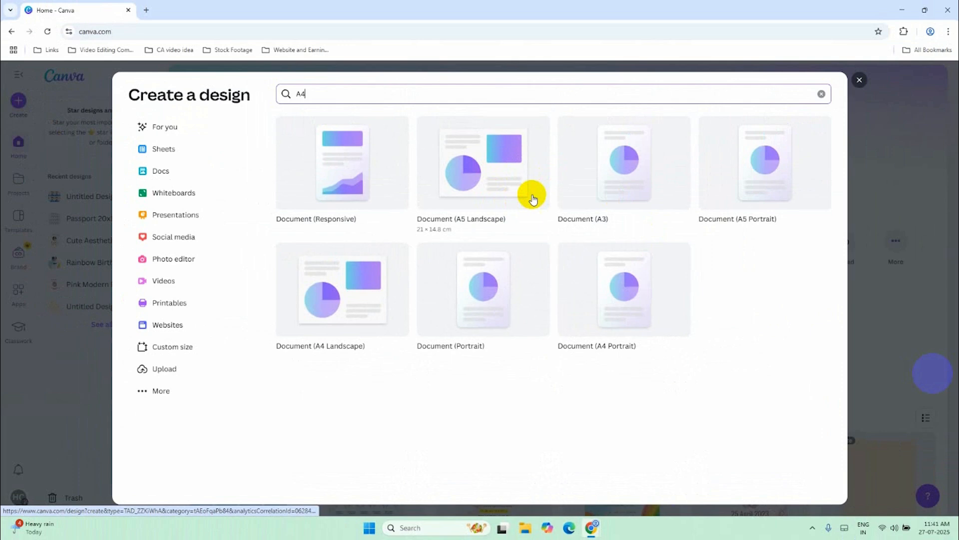
click(172, 346)
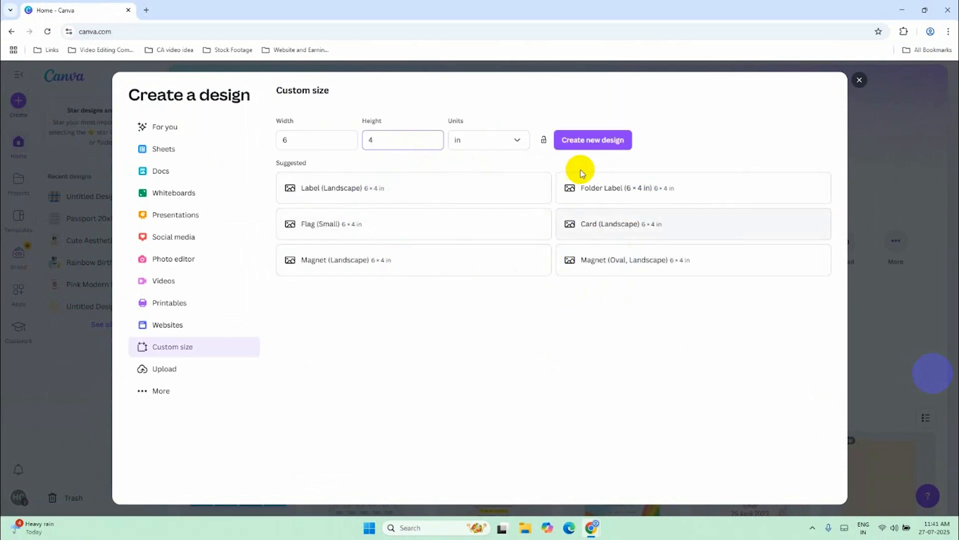
click(591, 139)
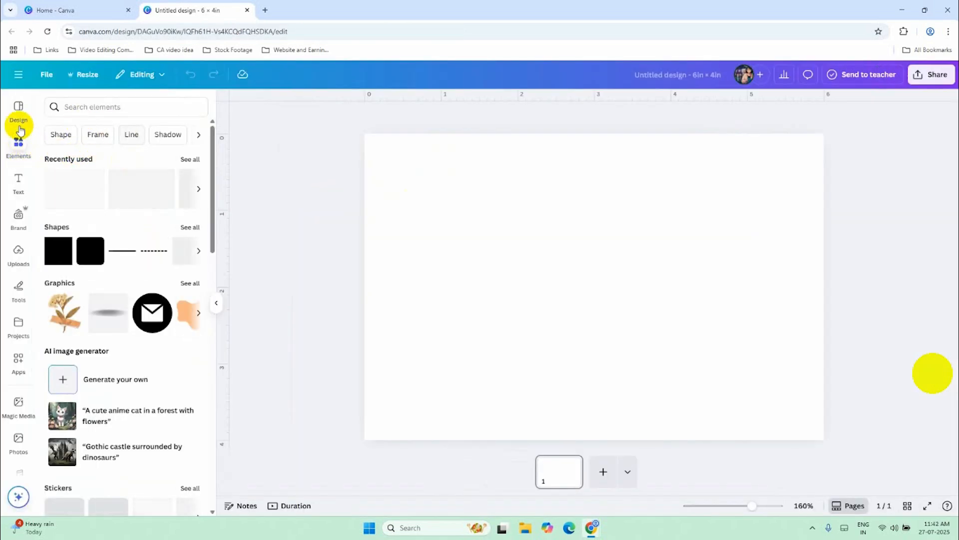
Step: Add a rectangle frame at the page's top-left and bring in the man's photo
text(Recta)
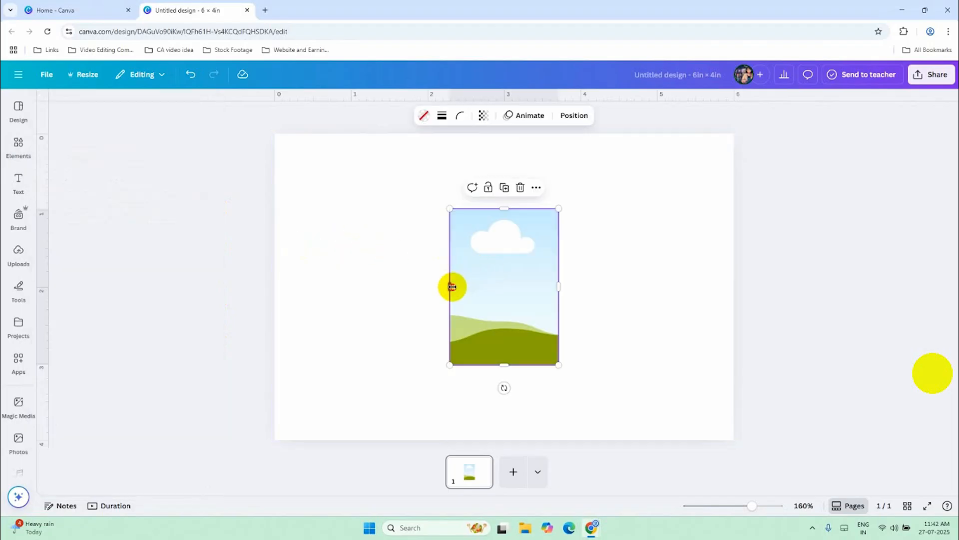
drag(452, 287, 495, 280)
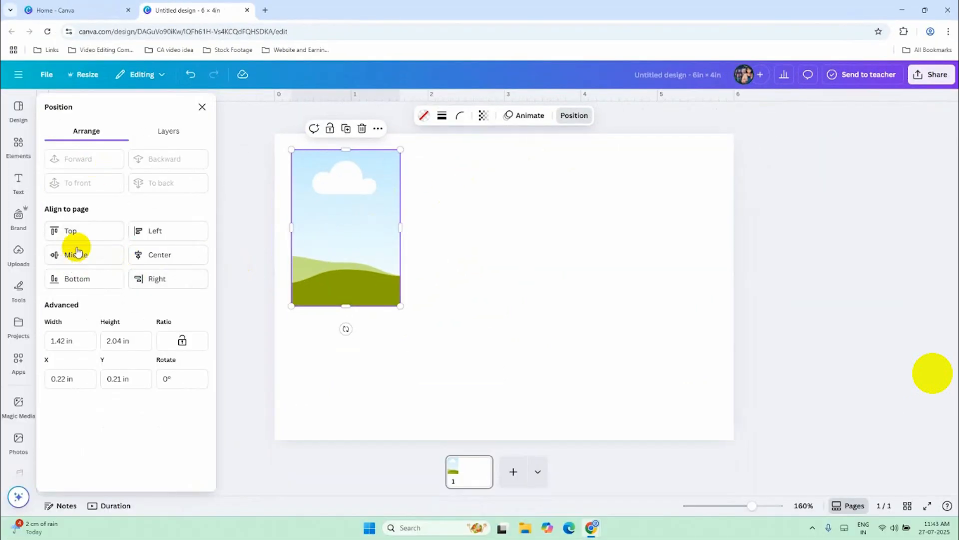
click(69, 340)
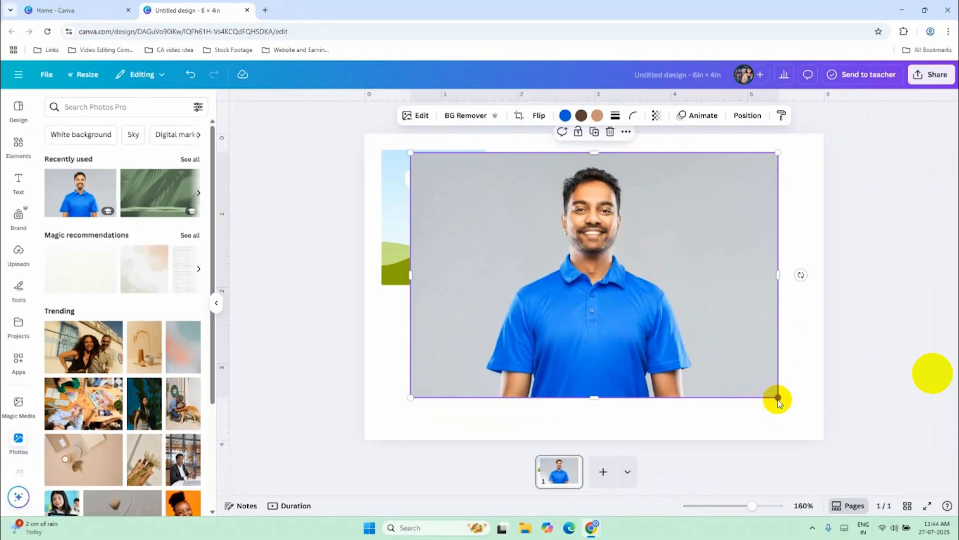
Step: Drop the man's photo into the top-left frame and adjust its crop to fill it
drag(777, 397, 777, 444)
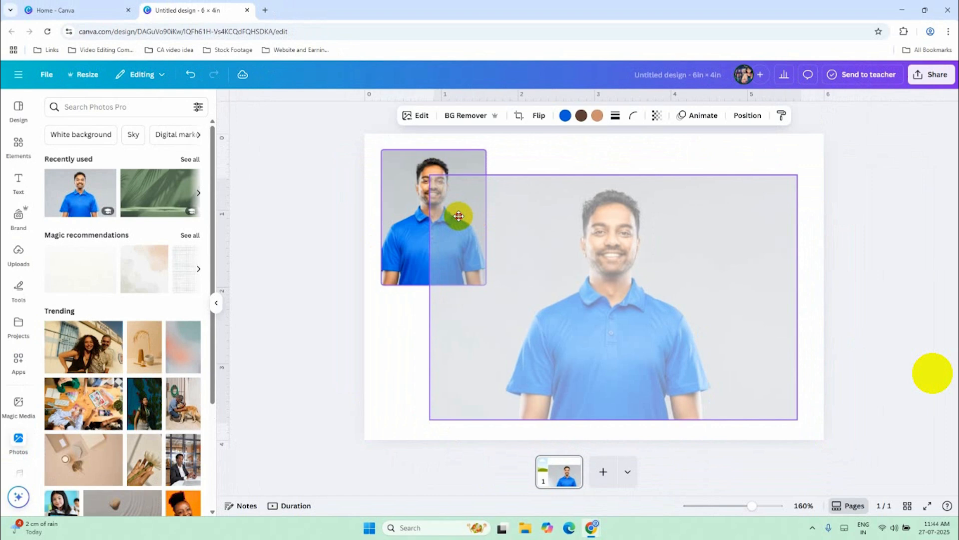
key(Delete)
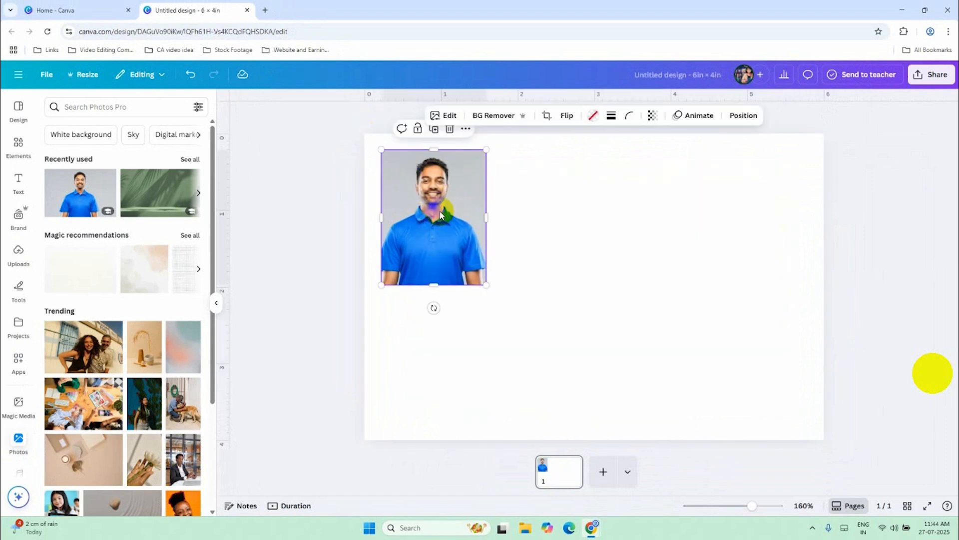
click(493, 115)
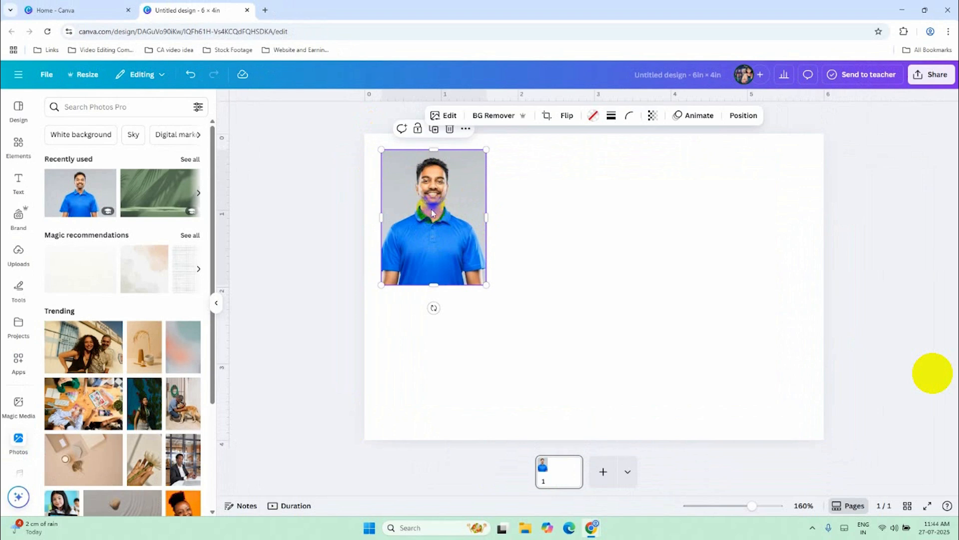
click(546, 116)
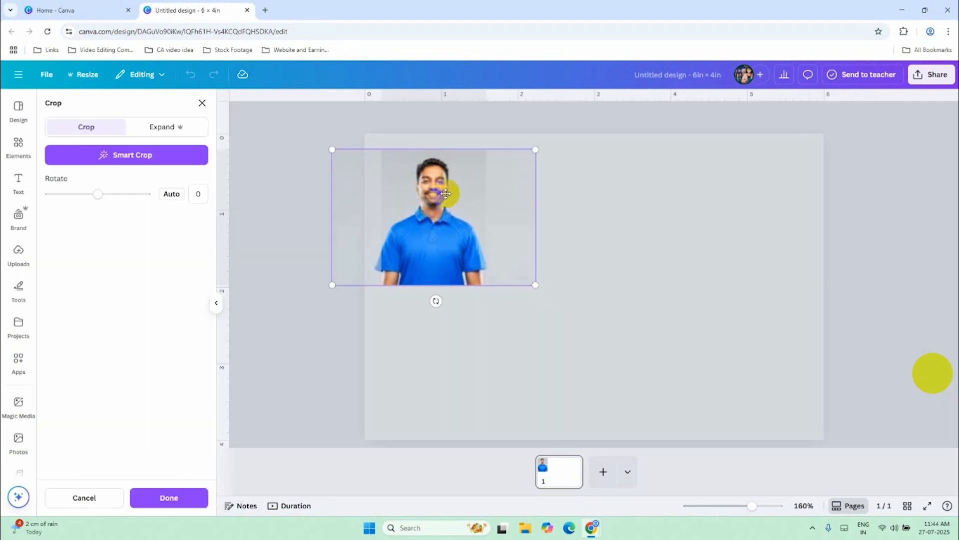
click(168, 497)
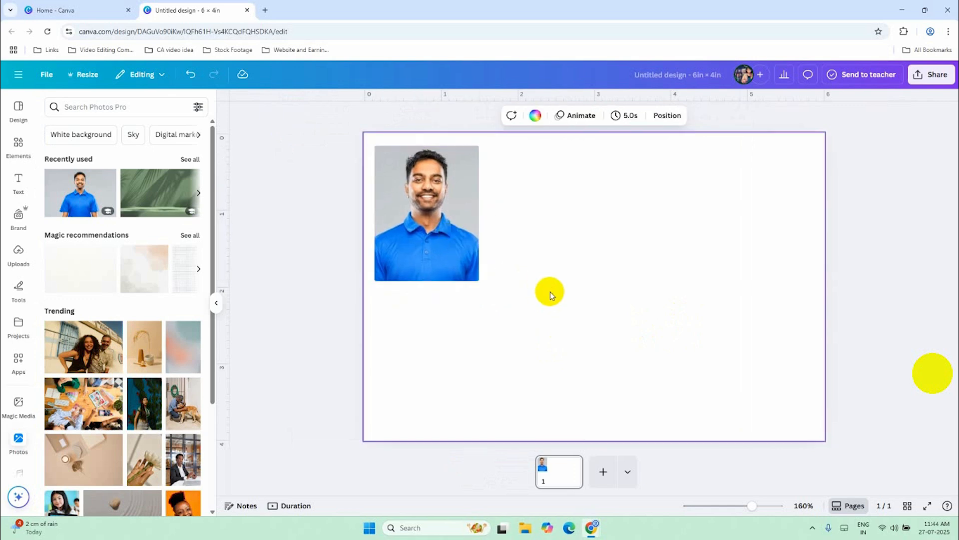
Step: Duplicate the framed photo with Ctrl+D into two rows of four copies
click(427, 213)
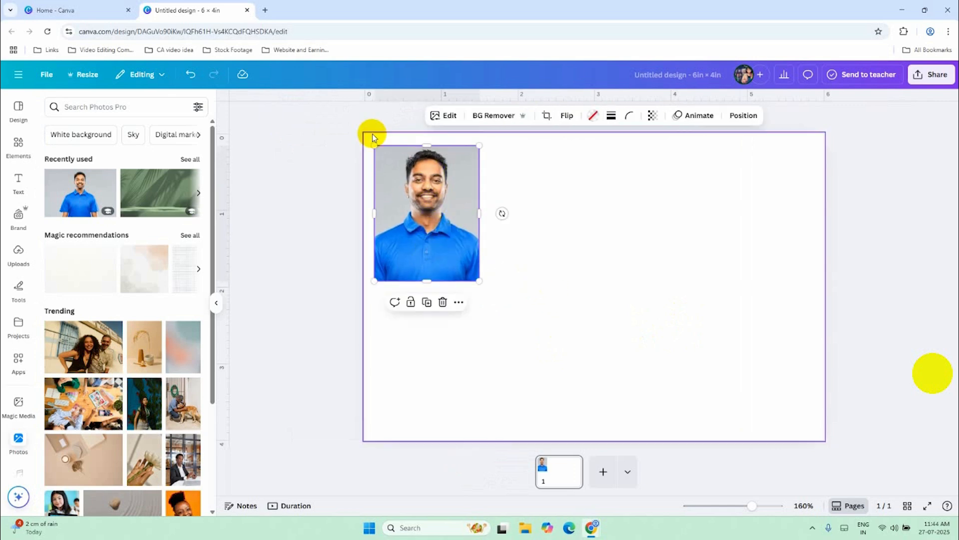
key(ctrl)
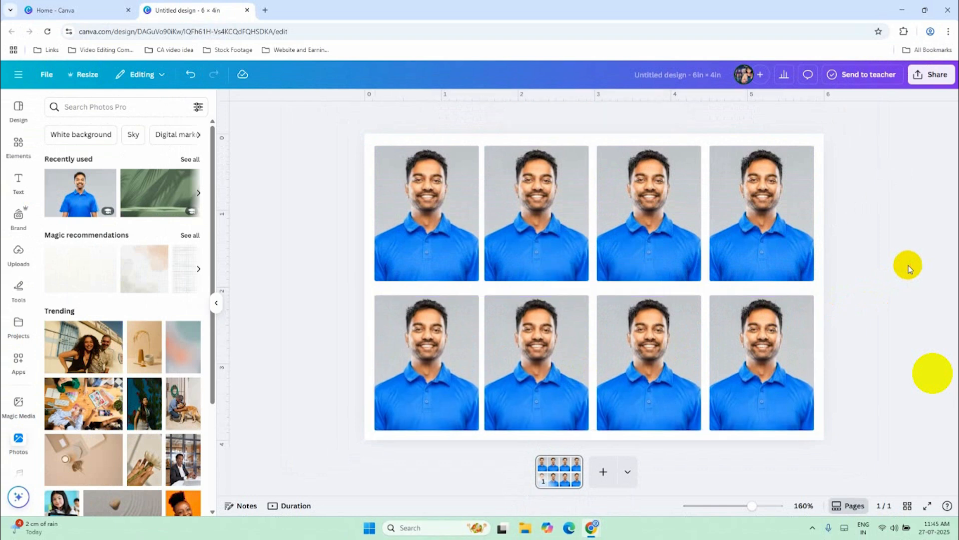
click(691, 260)
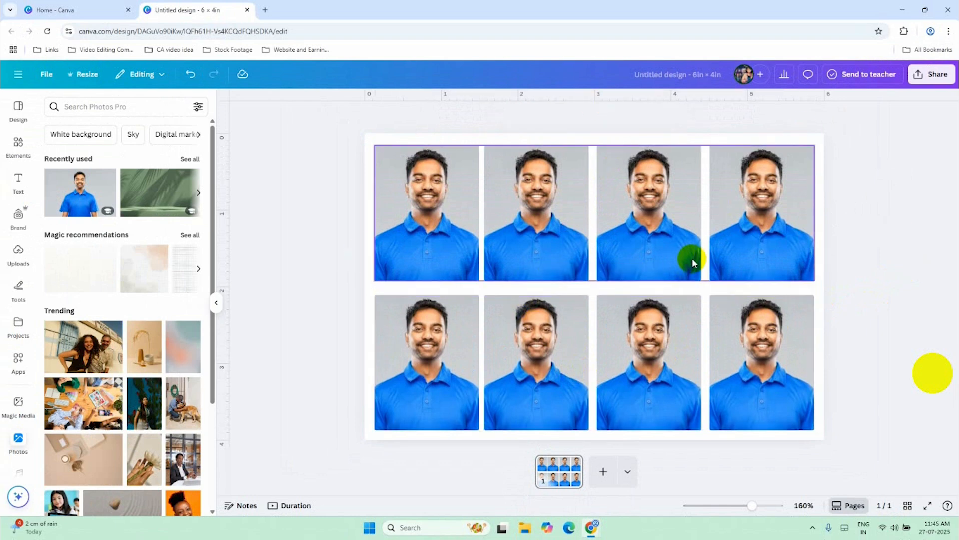
mouse_move(930, 74)
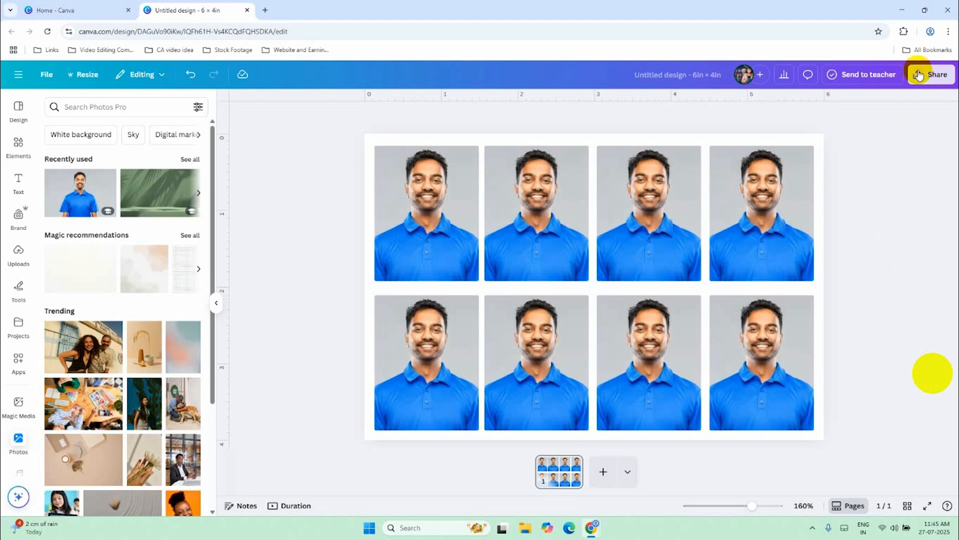
Step: Download the page as PNG via Share, with Save download settings ticked
click(930, 74)
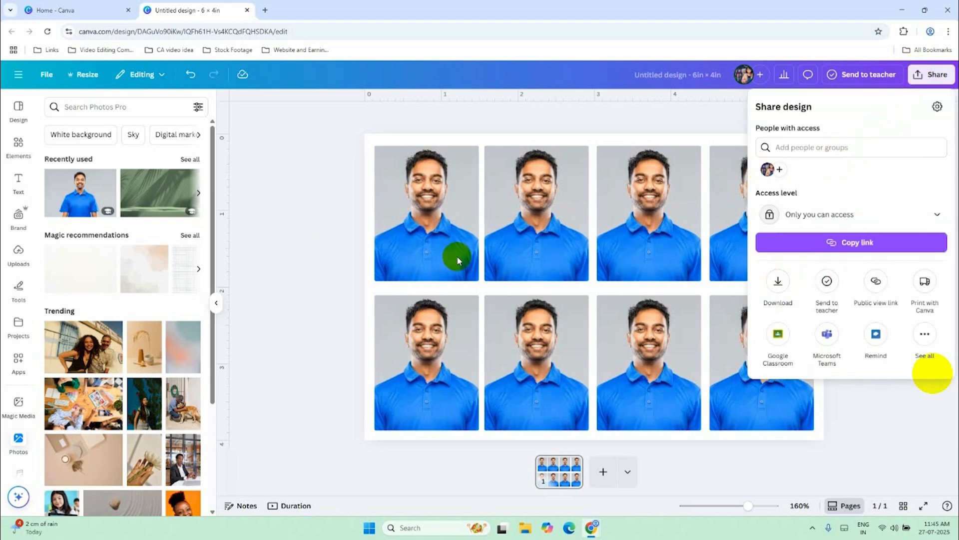
click(777, 287)
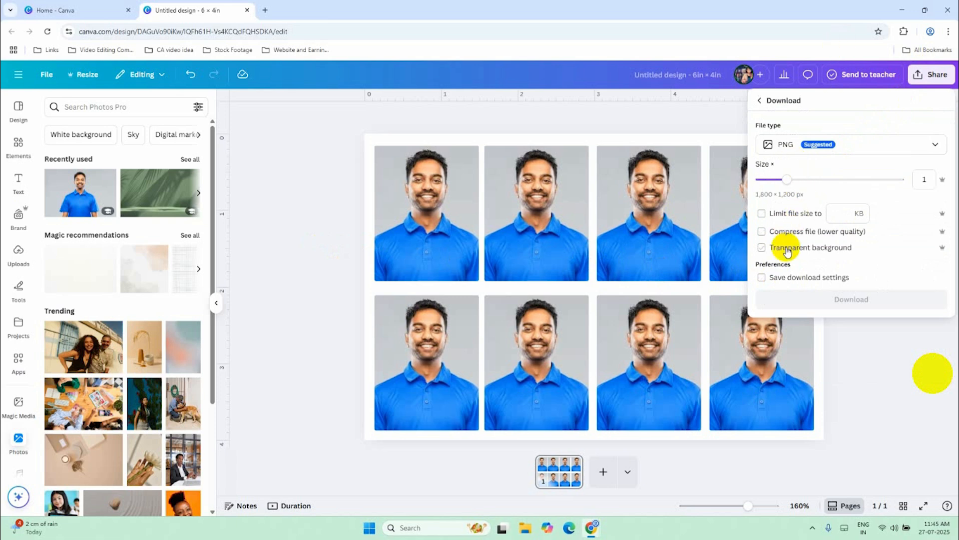
click(763, 277)
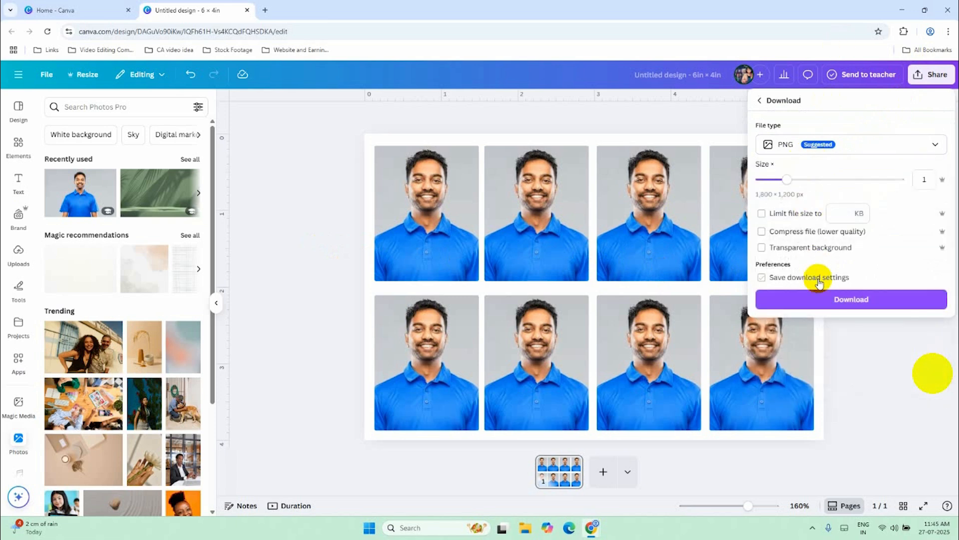
click(850, 299)
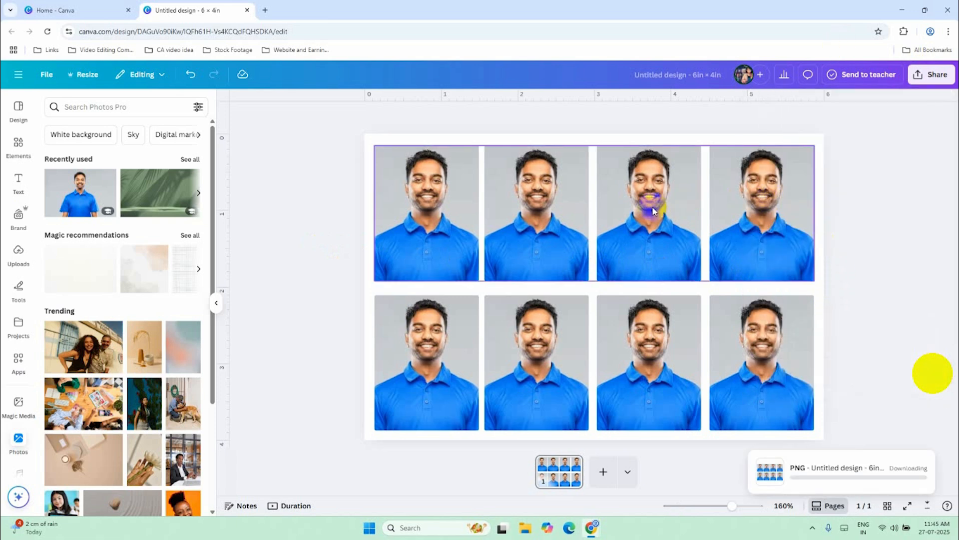